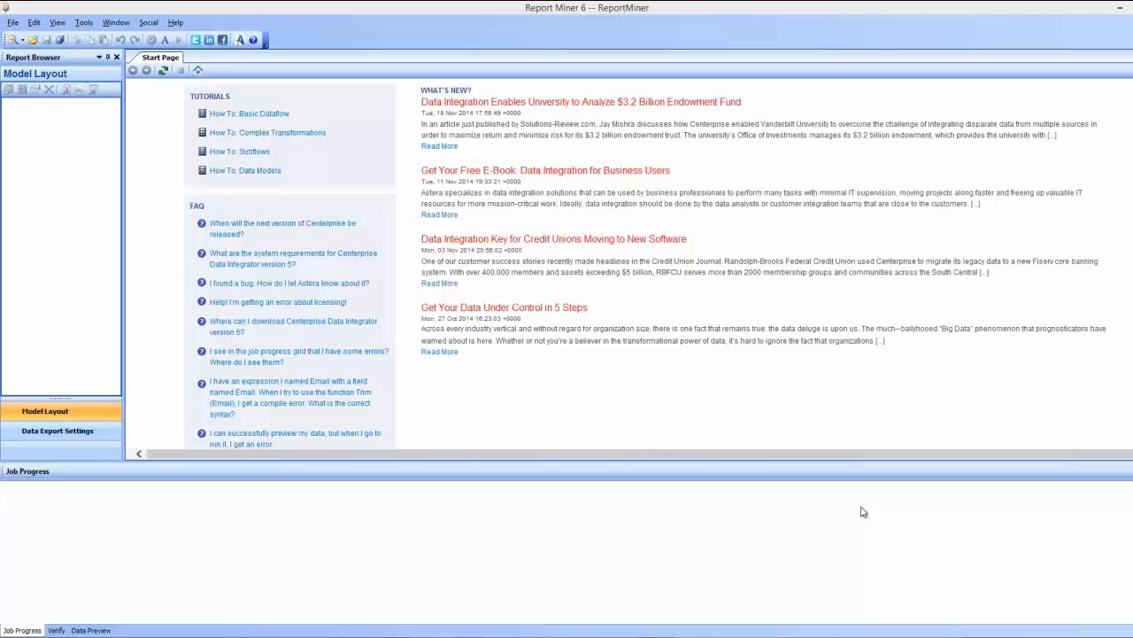
{"action": "mouse_move", "coordinate": [629, 435]}
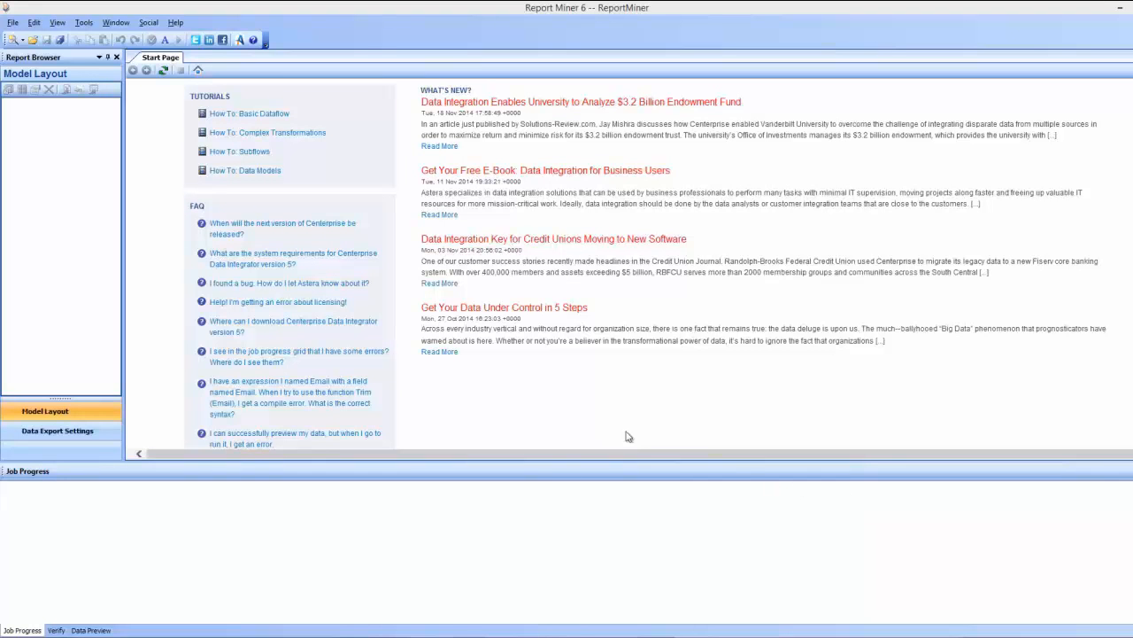
- Create a new report model using the SampleOrders text file as its sample report
{"action": "left_click", "coordinate": [13, 22]}
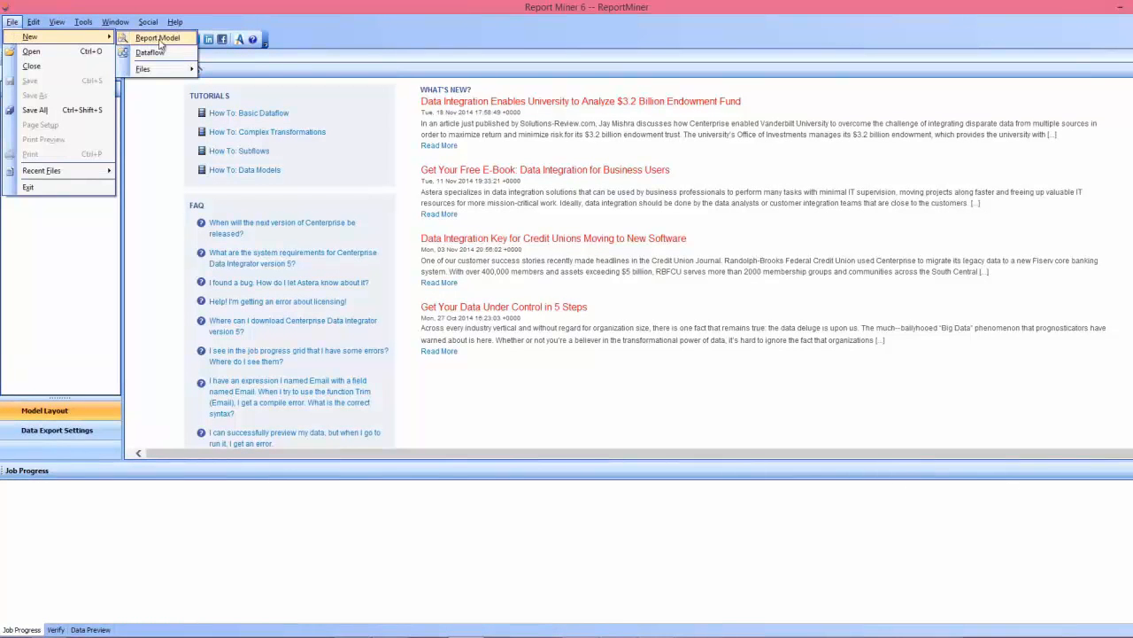
{"action": "left_click", "coordinate": [157, 38]}
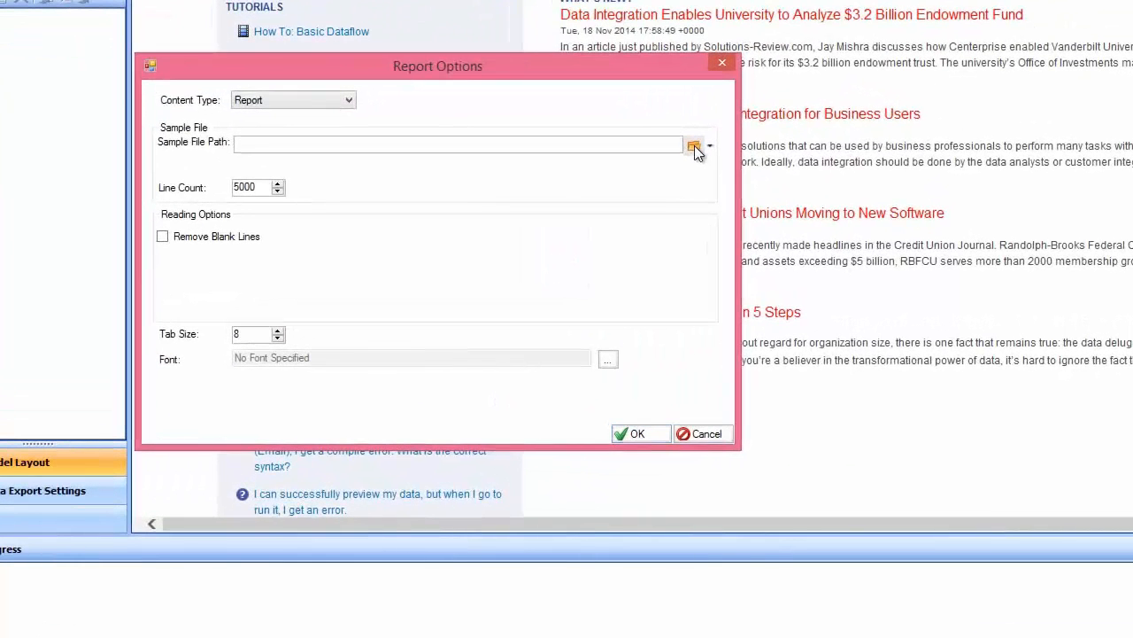
{"action": "left_click", "coordinate": [695, 146]}
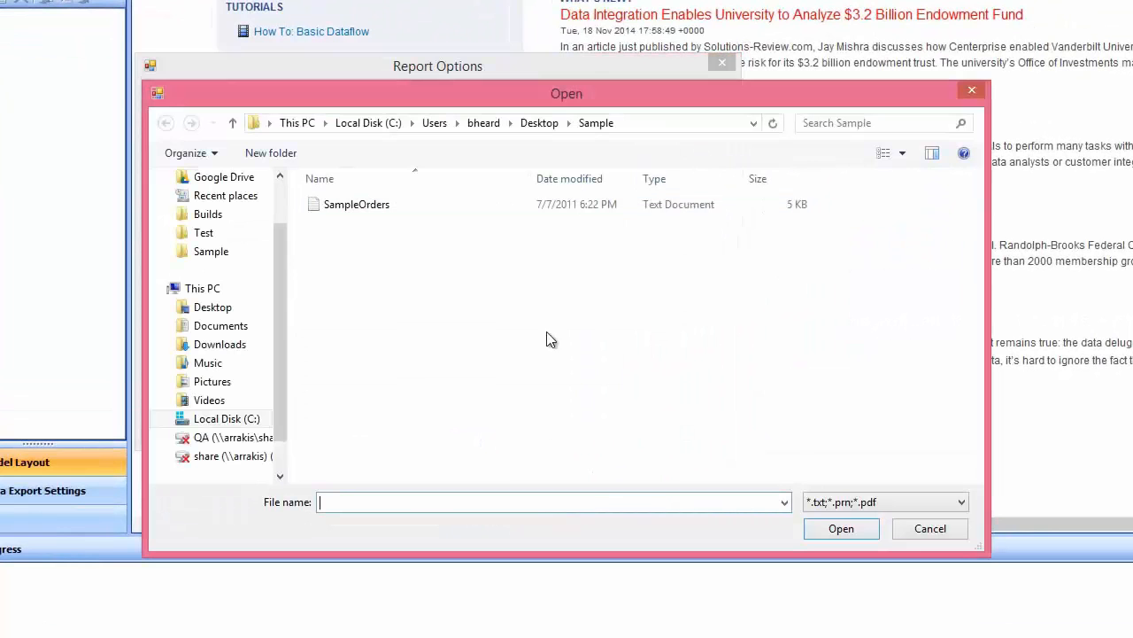
{"action": "left_click", "coordinate": [357, 204]}
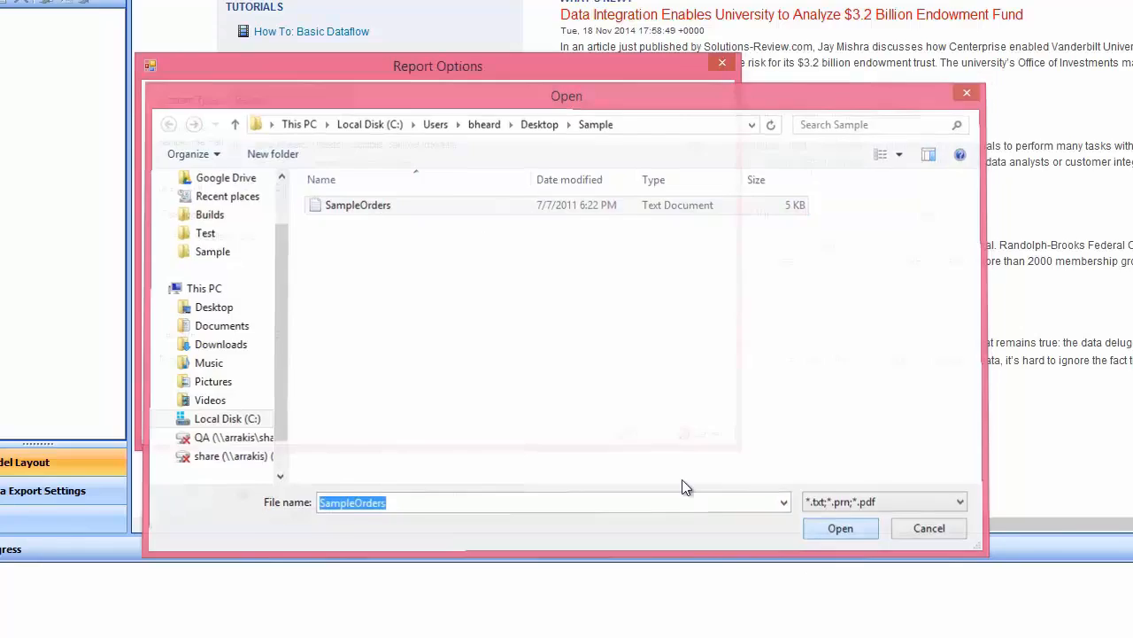
{"action": "left_click", "coordinate": [929, 528]}
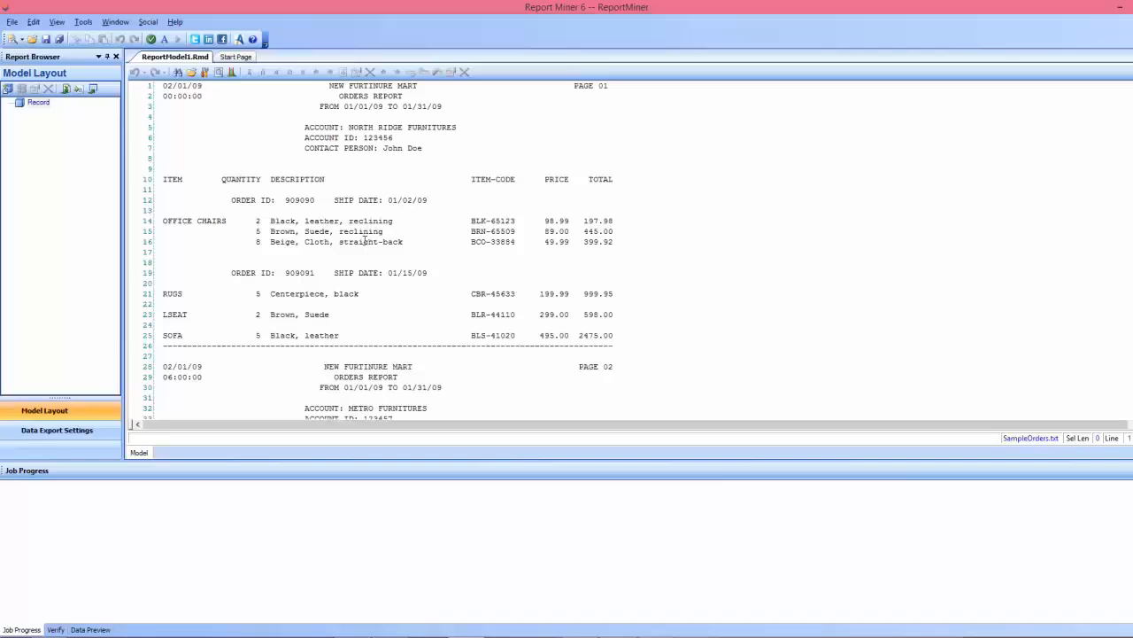
{"action": "mouse_move", "coordinate": [422, 319]}
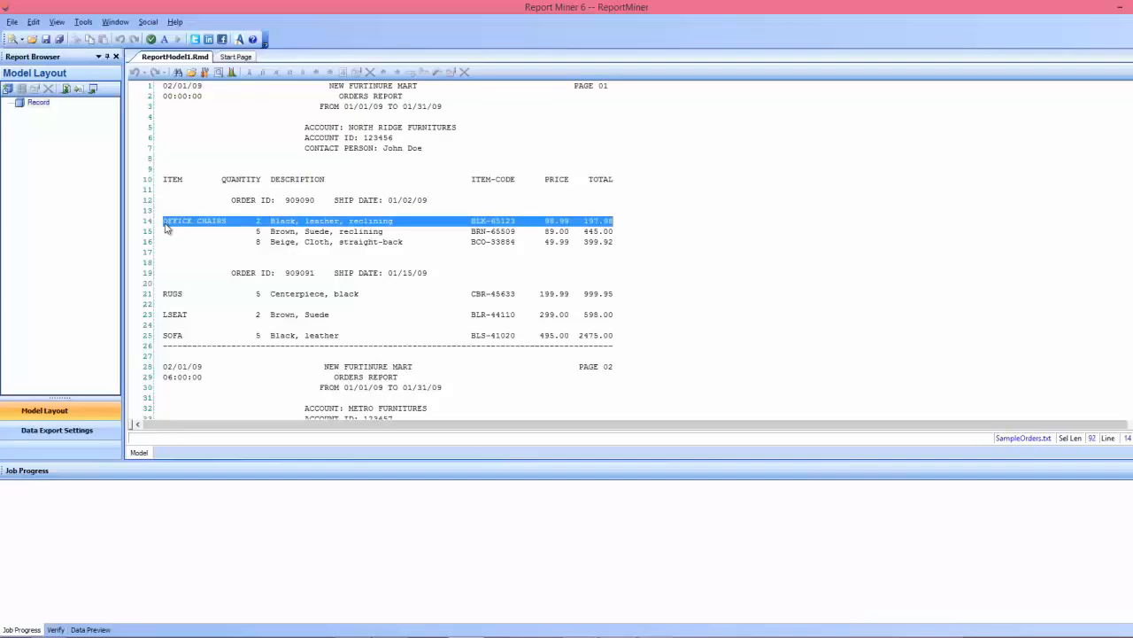
- Add a data region over the OFFICE CHAIRS order line
{"action": "right_click", "coordinate": [177, 221]}
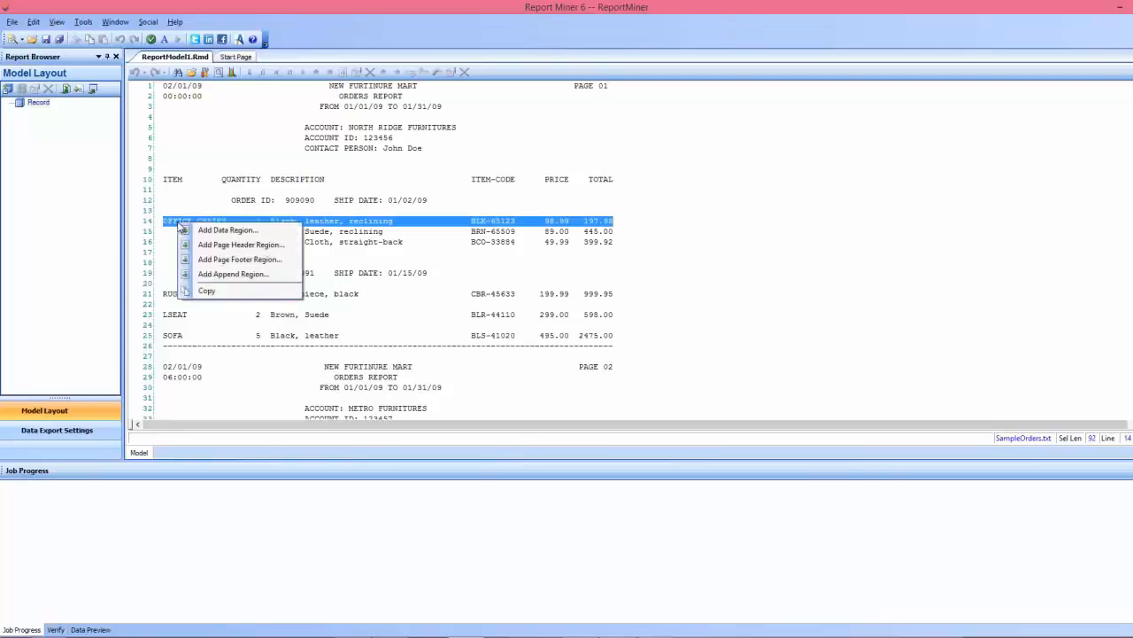
{"action": "left_click", "coordinate": [228, 229]}
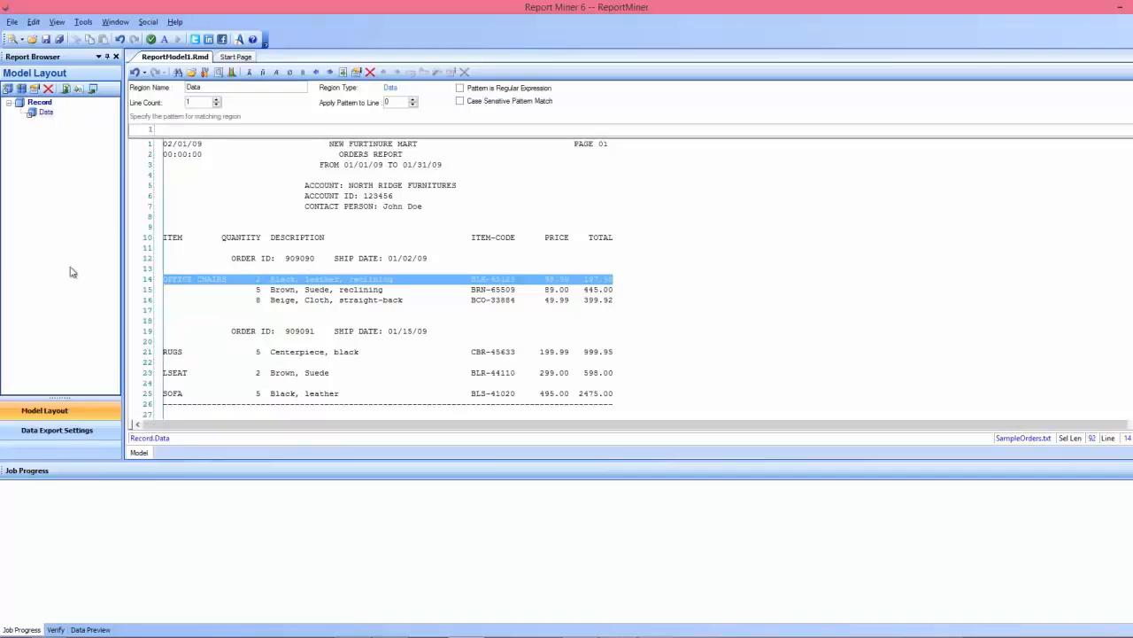
{"action": "mouse_move", "coordinate": [34, 265]}
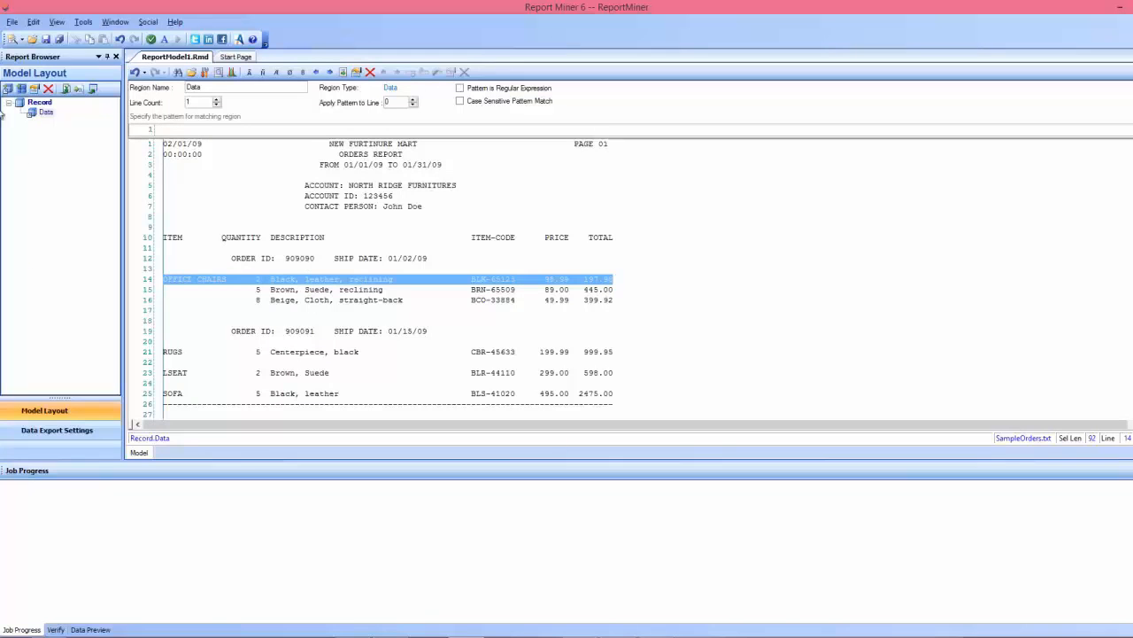
{"action": "mouse_move", "coordinate": [77, 115]}
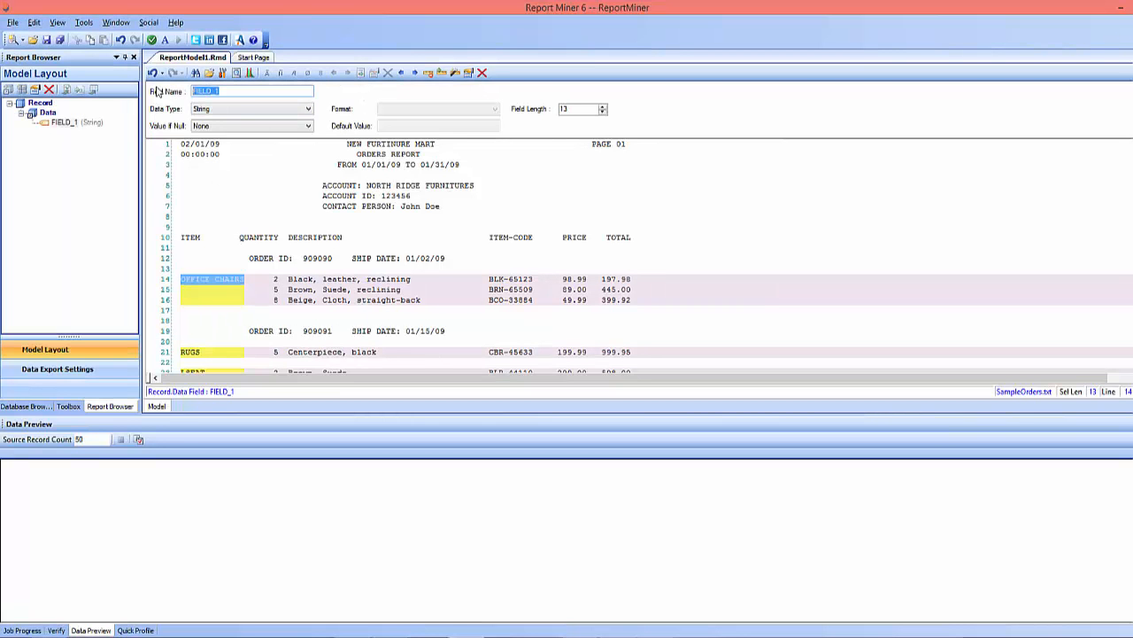
- Rename the first fields to Item, descr and code
{"action": "type", "text": "Item"}
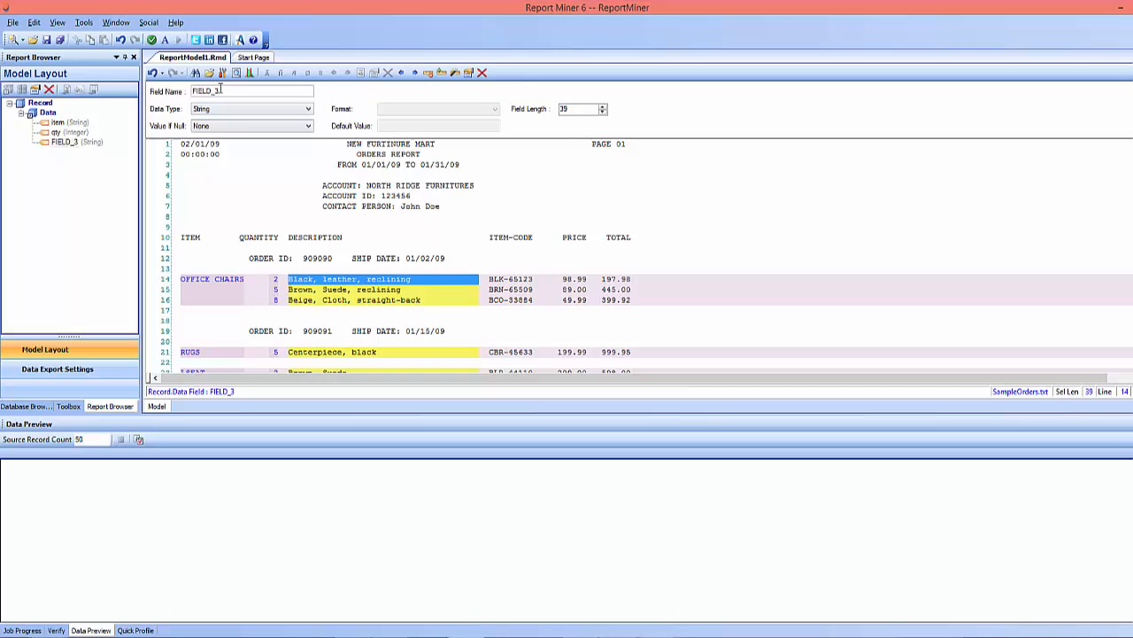
{"action": "type", "text": "desc"}
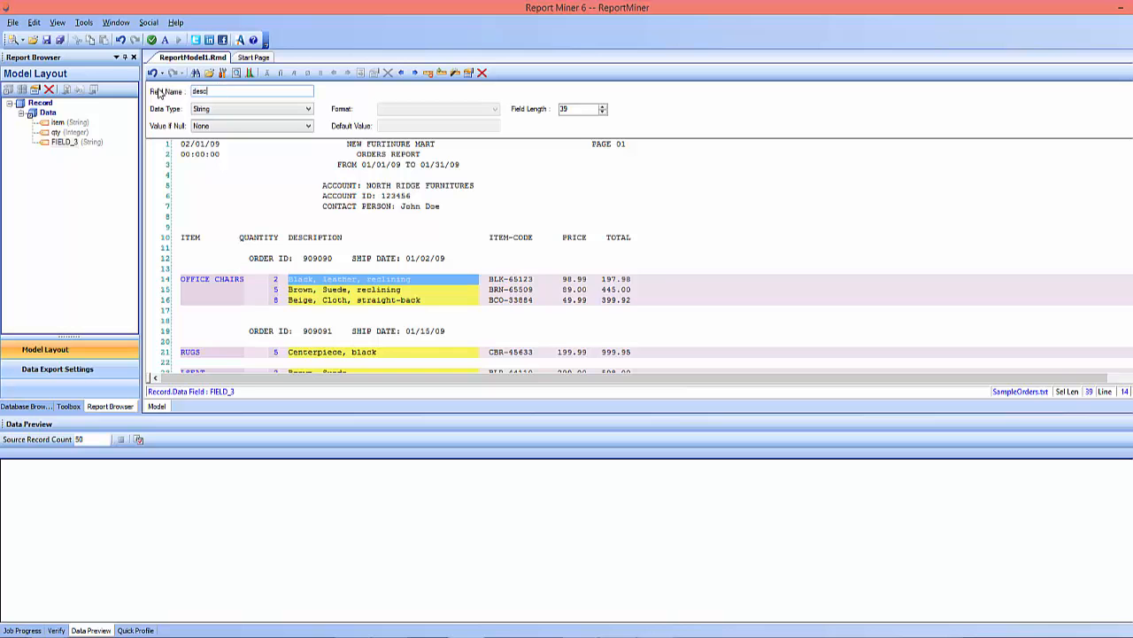
{"action": "type", "text": "r"}
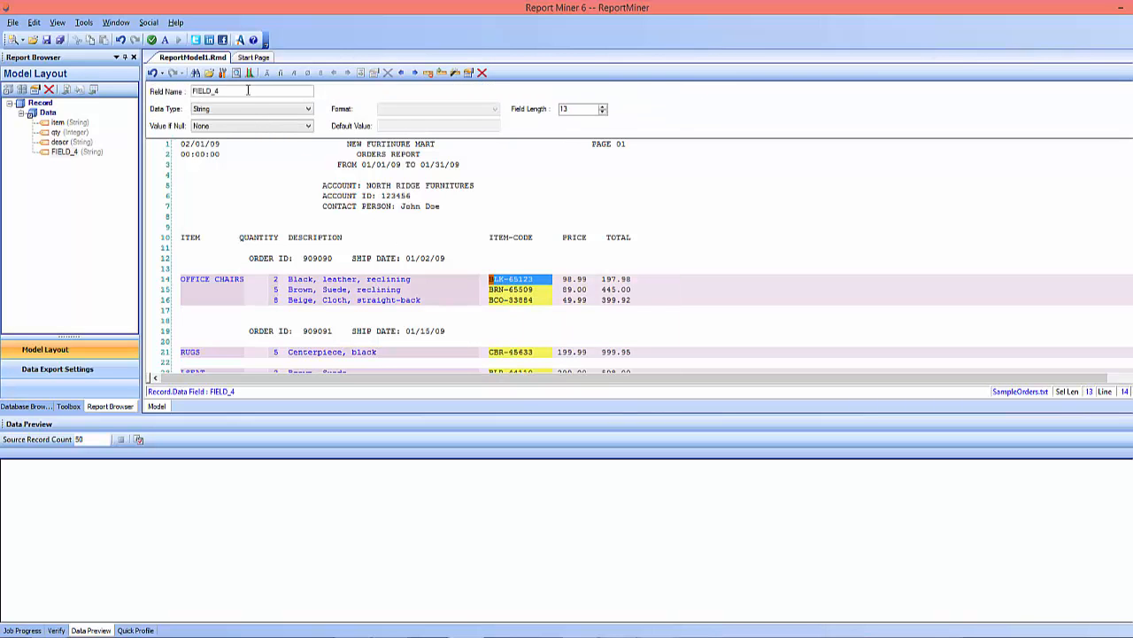
{"action": "type", "text": "cod"}
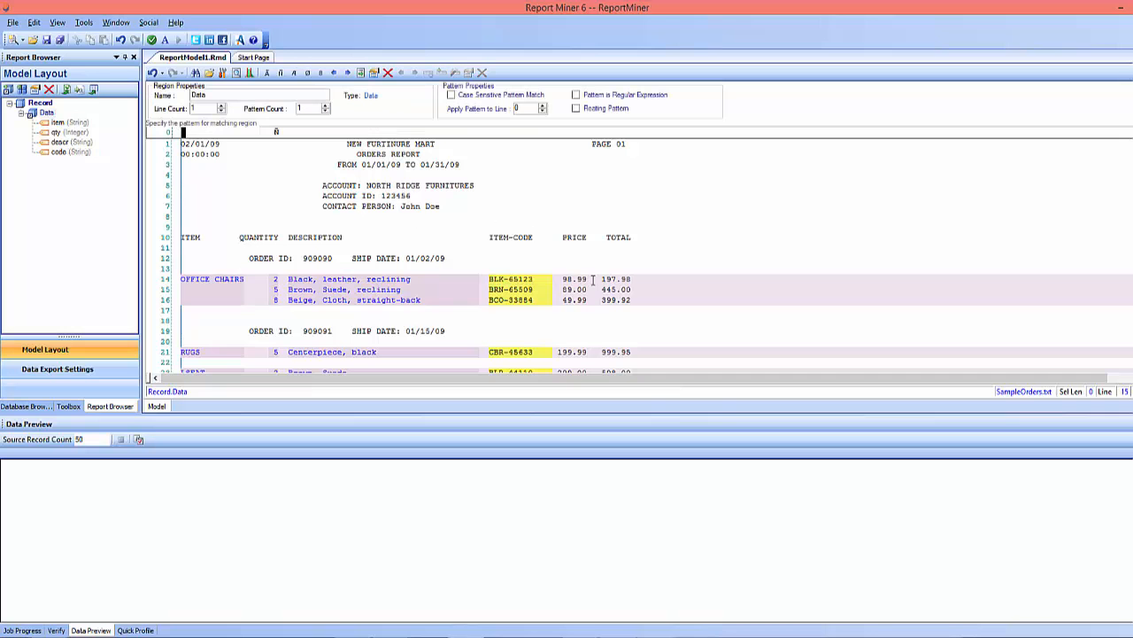
- Add fields named price and total over the price and total values
{"action": "right_click", "coordinate": [571, 282]}
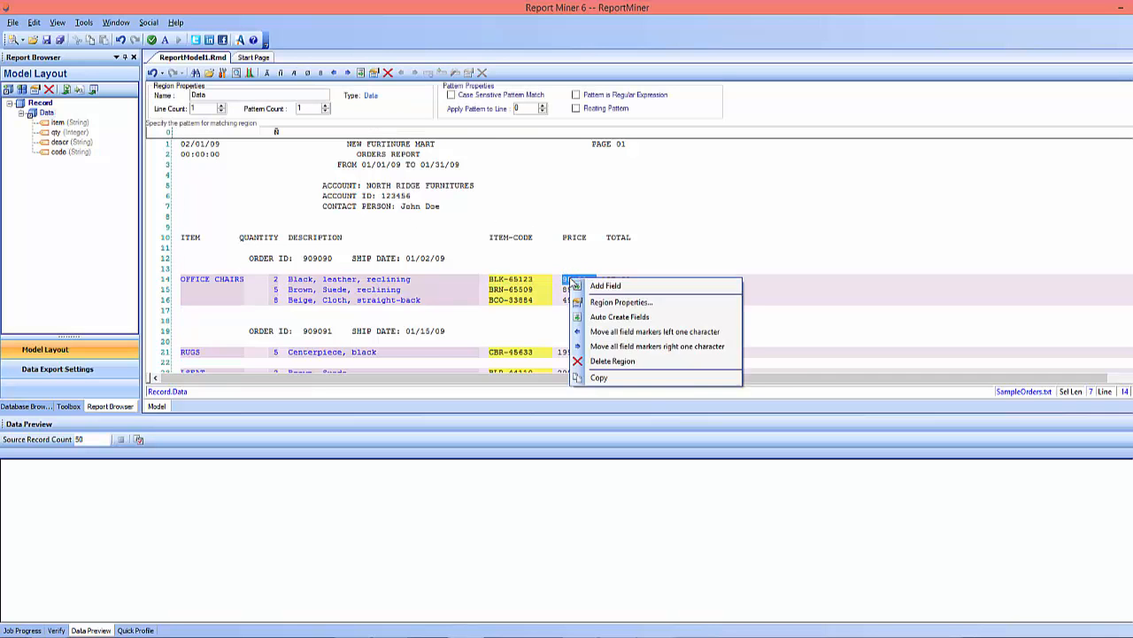
{"action": "left_click", "coordinate": [606, 285]}
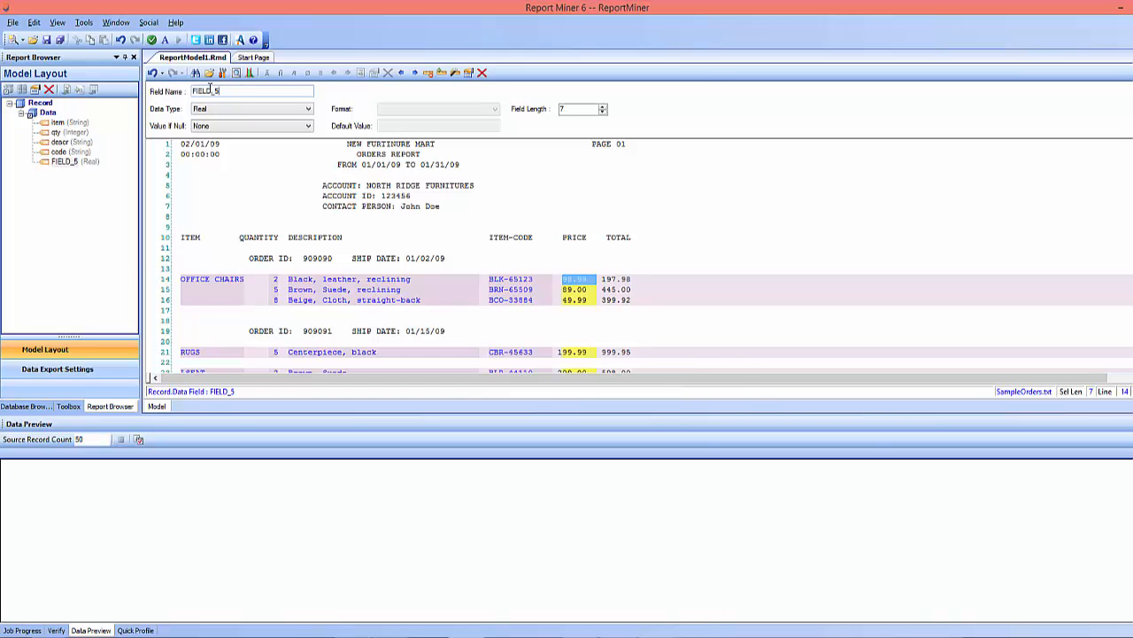
{"action": "type", "text": "price"}
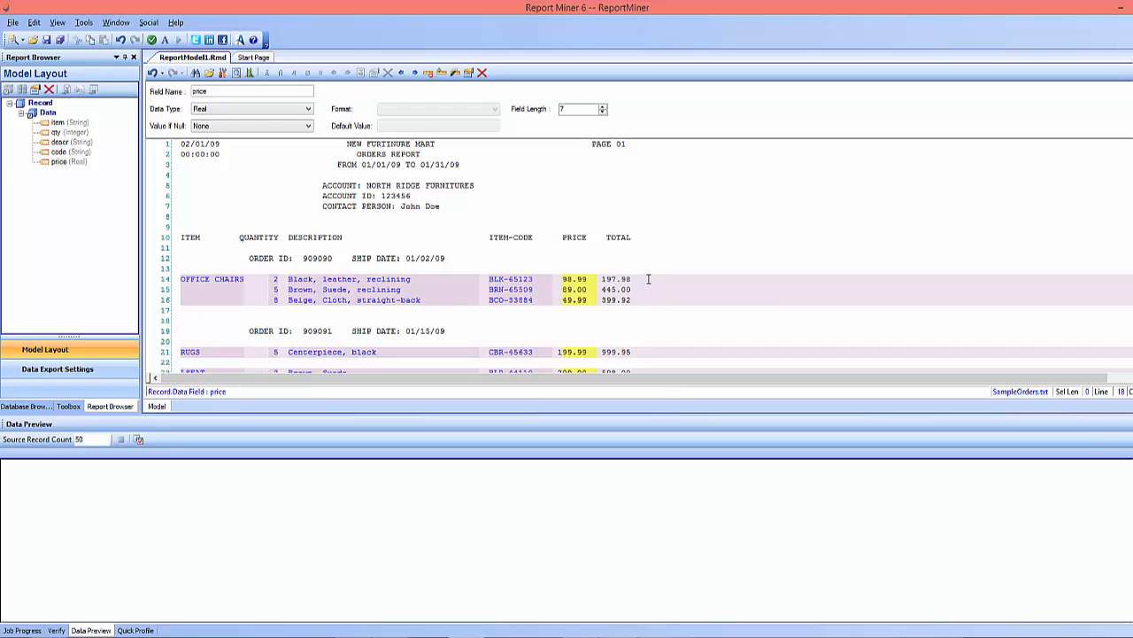
{"action": "right_click", "coordinate": [611, 279]}
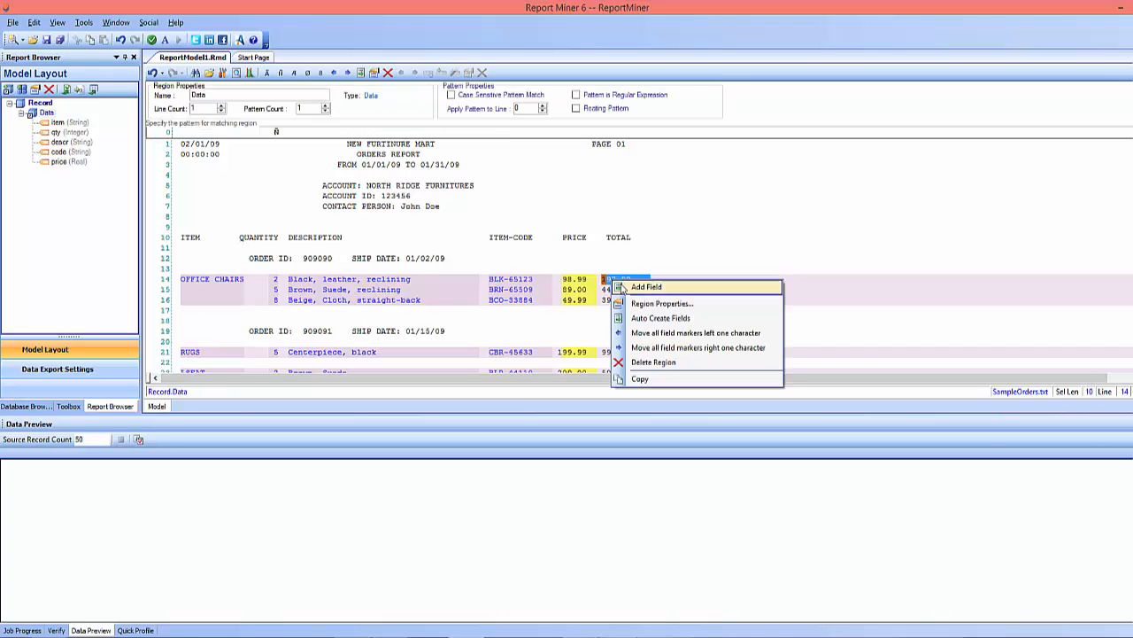
{"action": "left_click", "coordinate": [647, 286]}
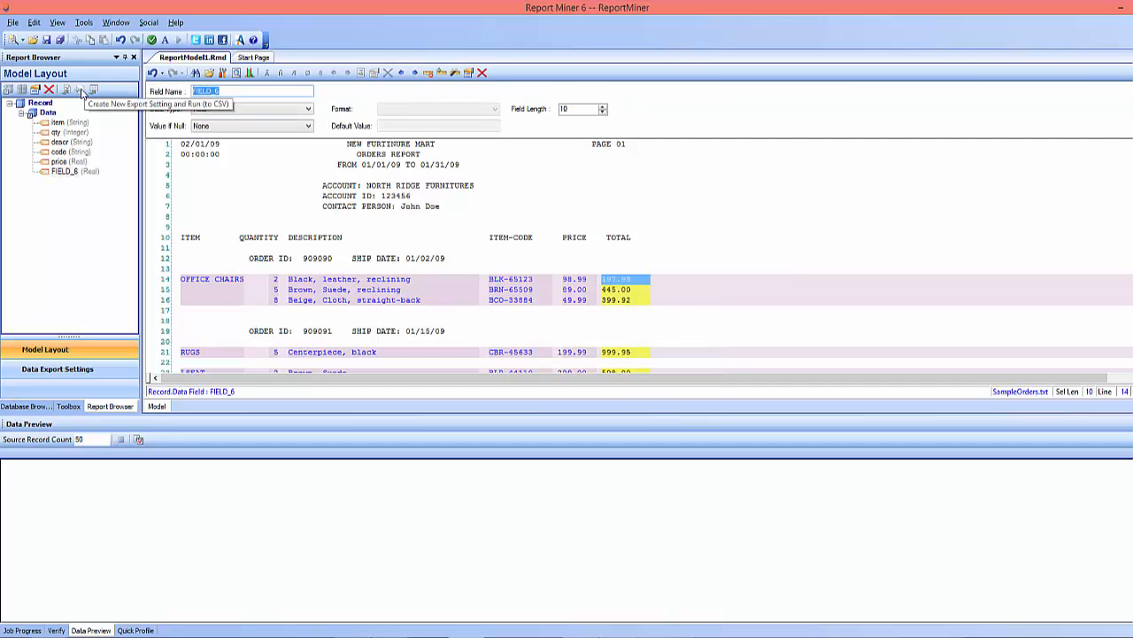
{"action": "type", "text": "total"}
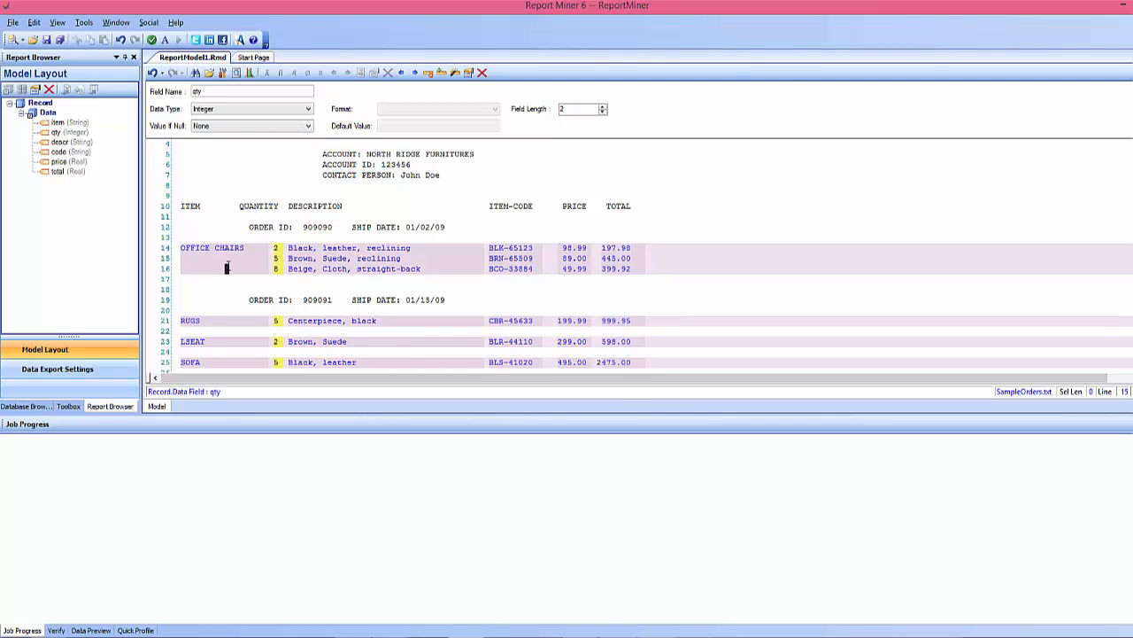
- Set the item field's Default to Use From Previous Record
{"action": "left_click", "coordinate": [58, 122]}
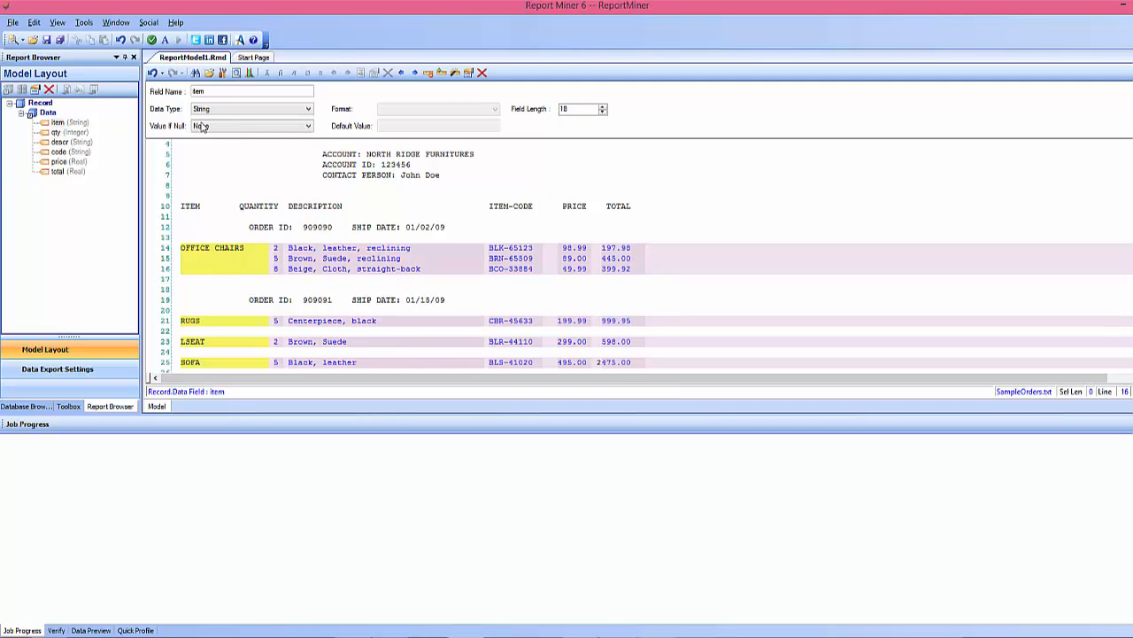
{"action": "left_click", "coordinate": [250, 125]}
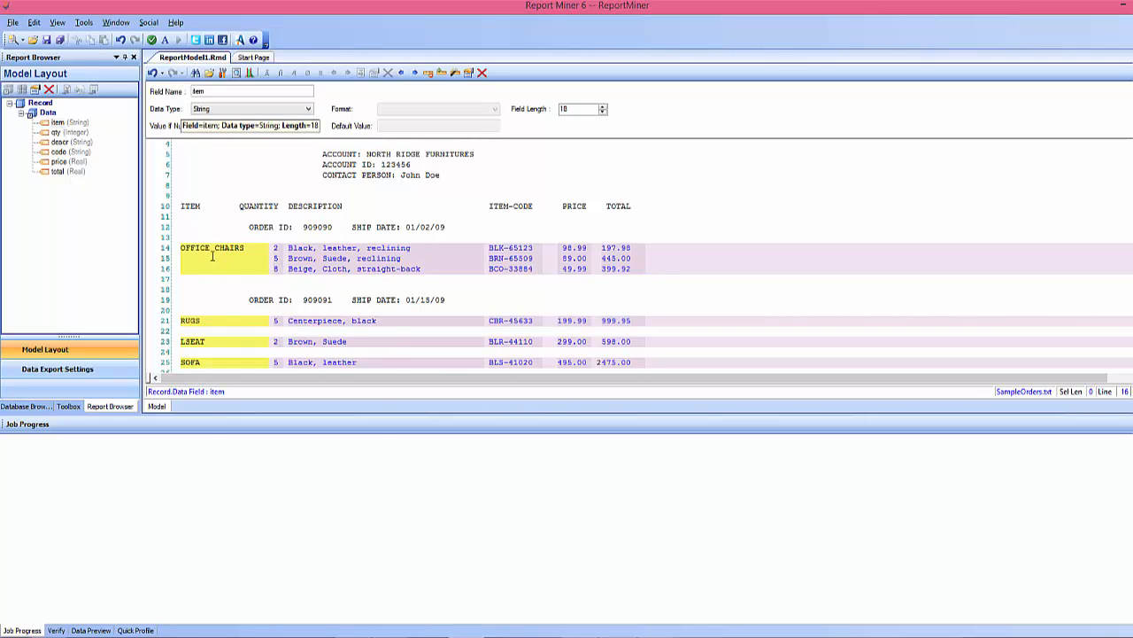
{"action": "right_click", "coordinate": [212, 257]}
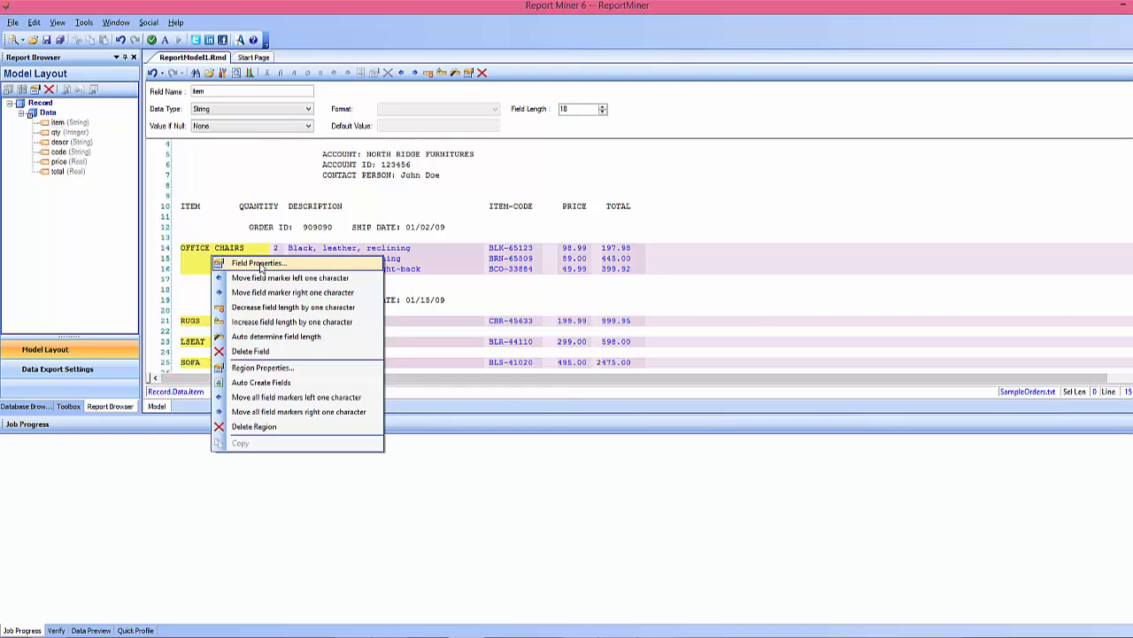
{"action": "left_click", "coordinate": [256, 263]}
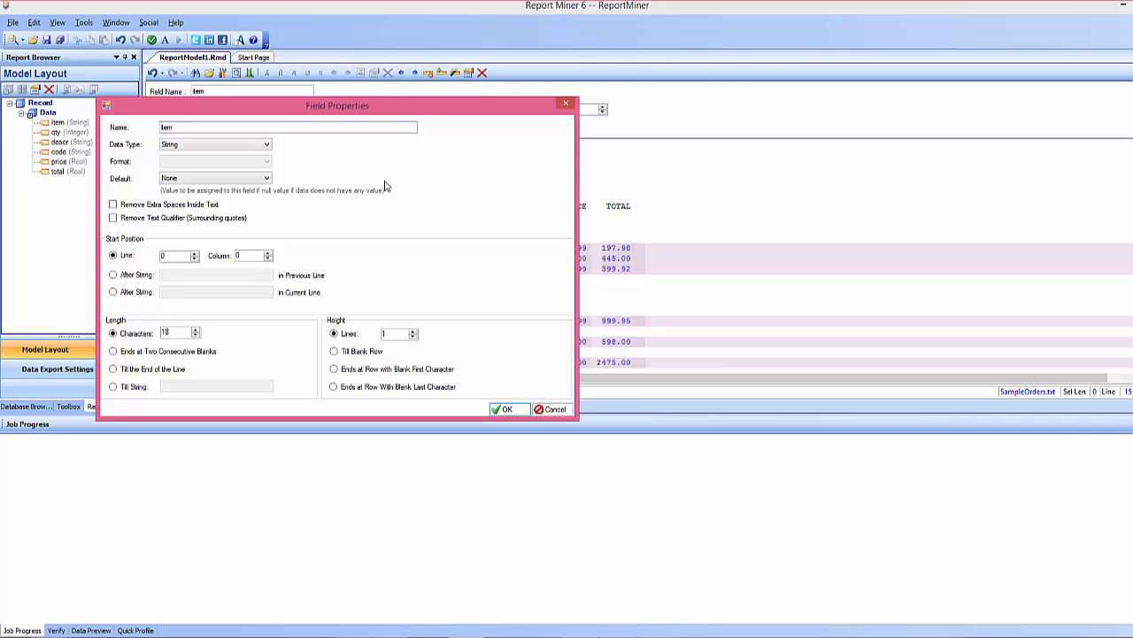
{"action": "mouse_move", "coordinate": [338, 197]}
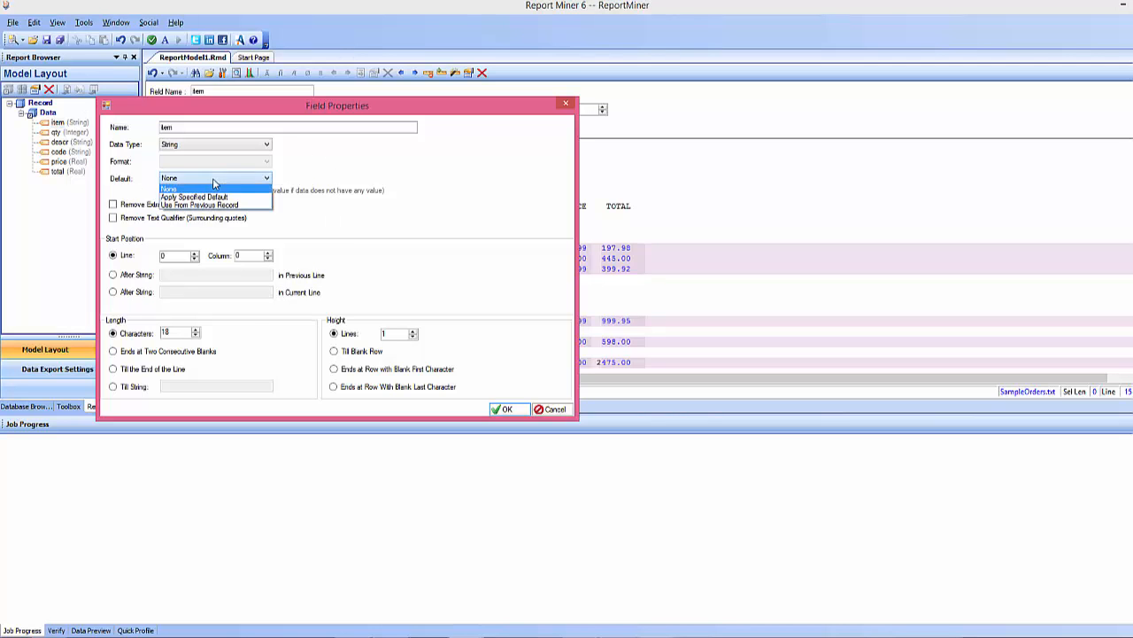
{"action": "left_click", "coordinate": [206, 205]}
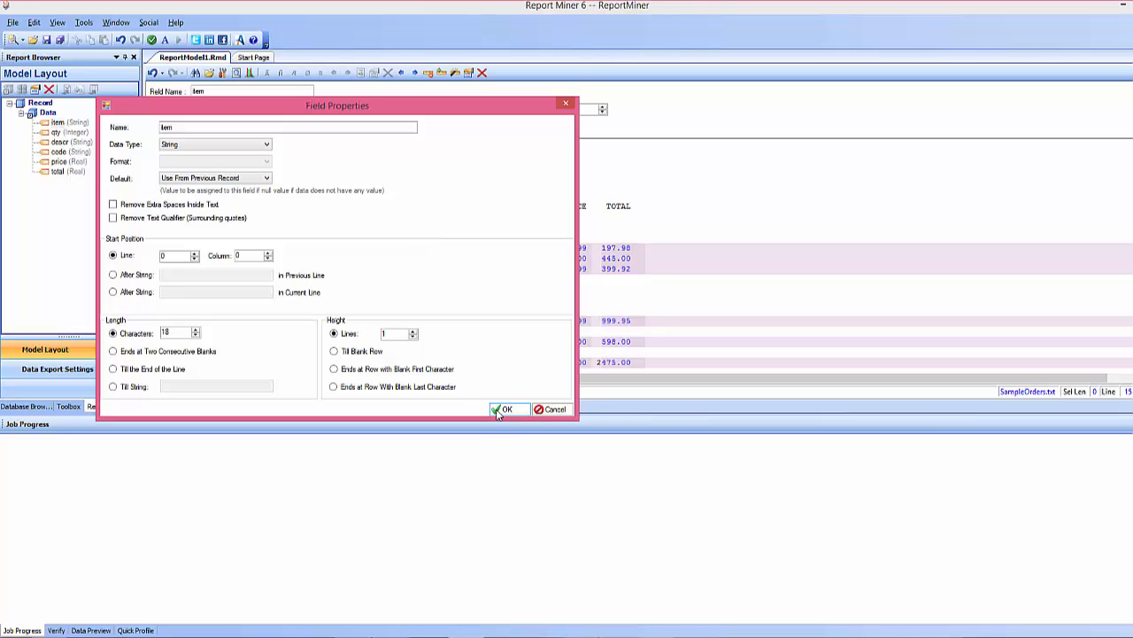
{"action": "left_click", "coordinate": [505, 409]}
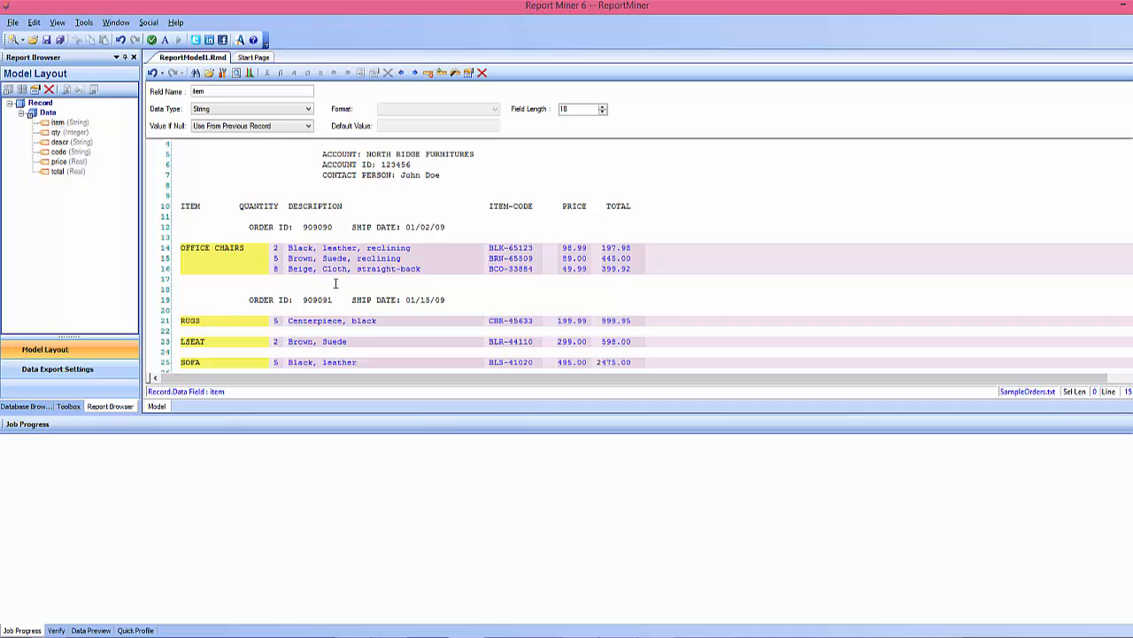
{"action": "mouse_move", "coordinate": [393, 307]}
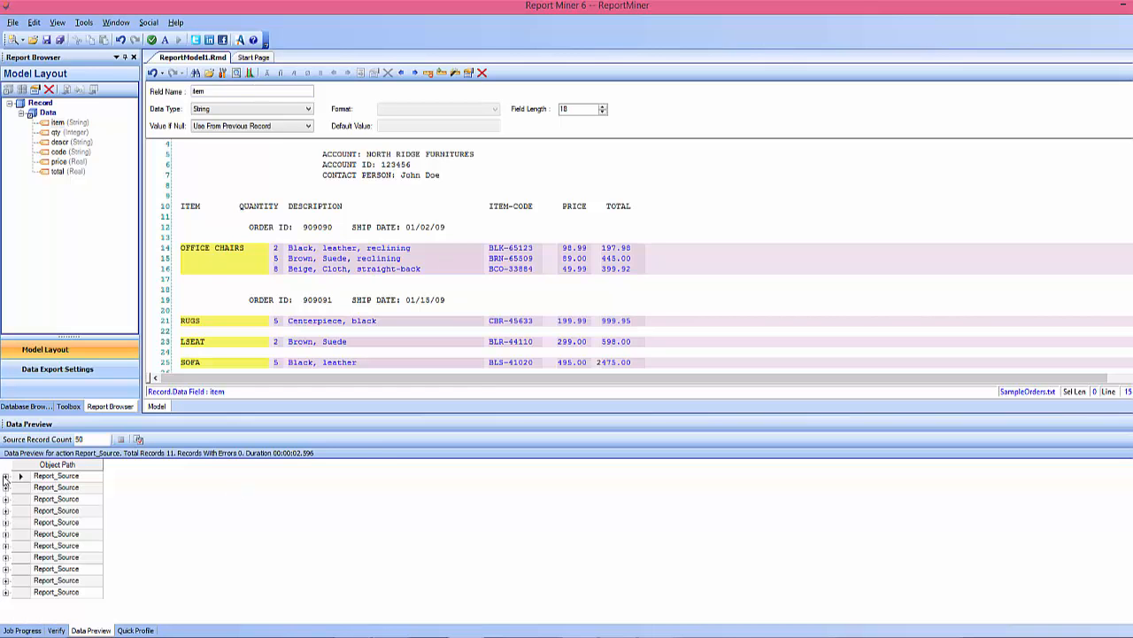
- Expand the first record in Data Preview to inspect its extracted fields
{"action": "left_click", "coordinate": [6, 475]}
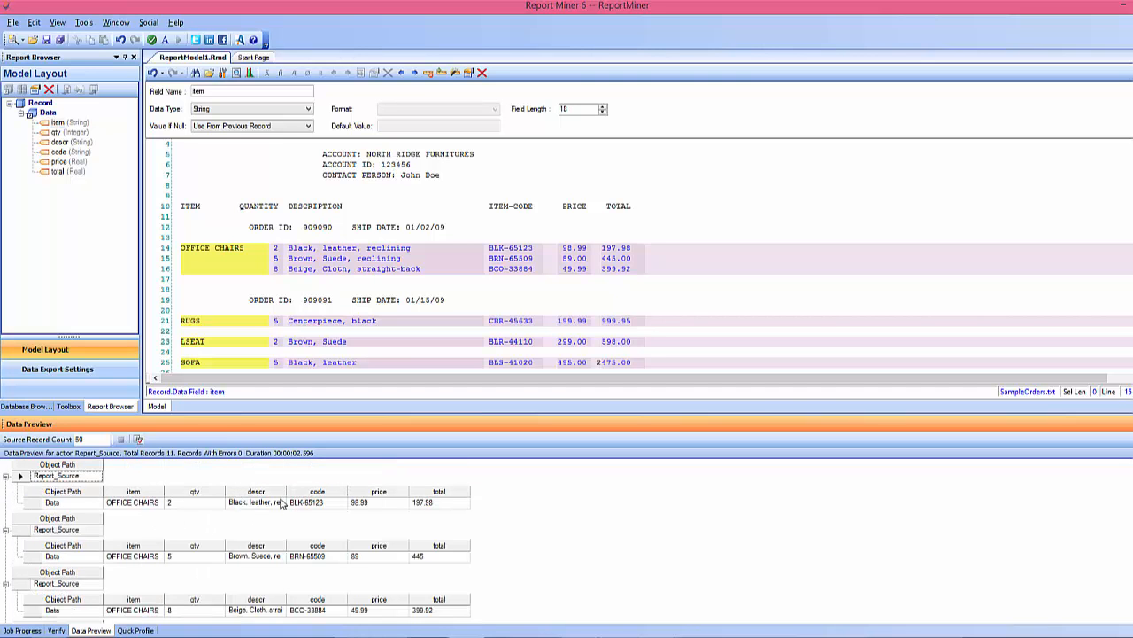
{"action": "mouse_move", "coordinate": [67, 151]}
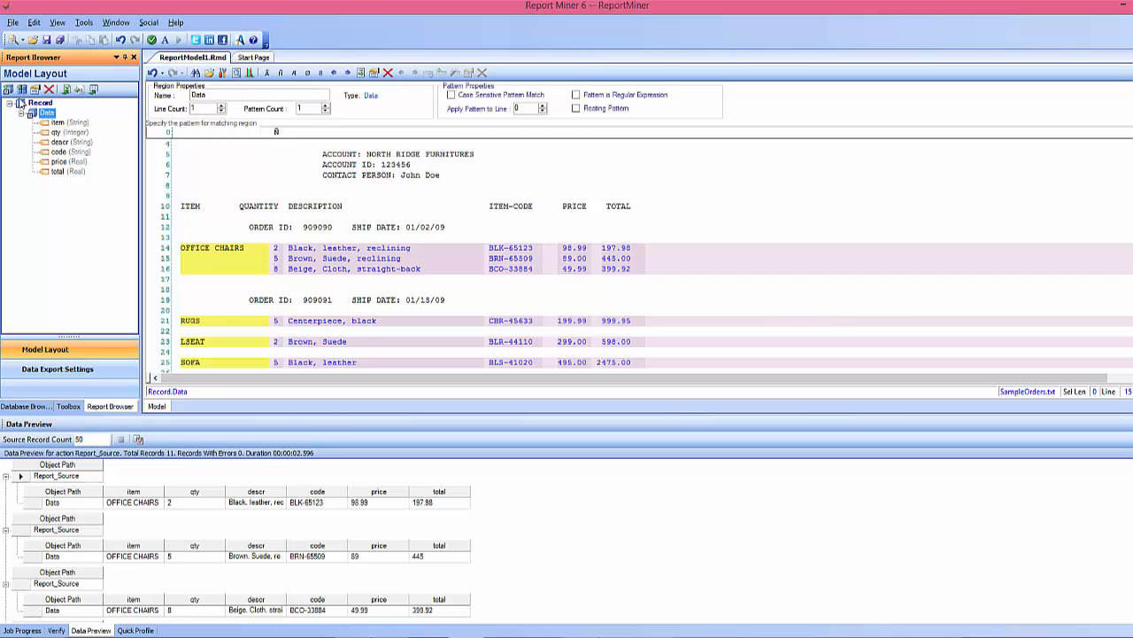
{"action": "mouse_move", "coordinate": [9, 89]}
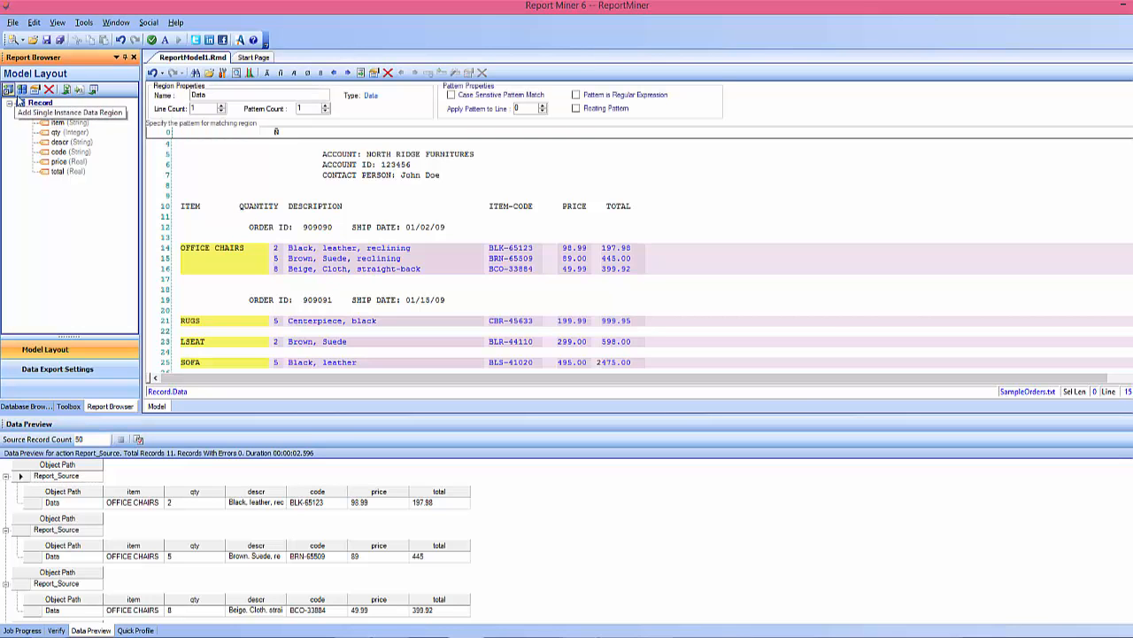
- Create and run a new Excel export saved as sampleorders7.xls in the Sample folder
{"action": "left_click", "coordinate": [64, 88]}
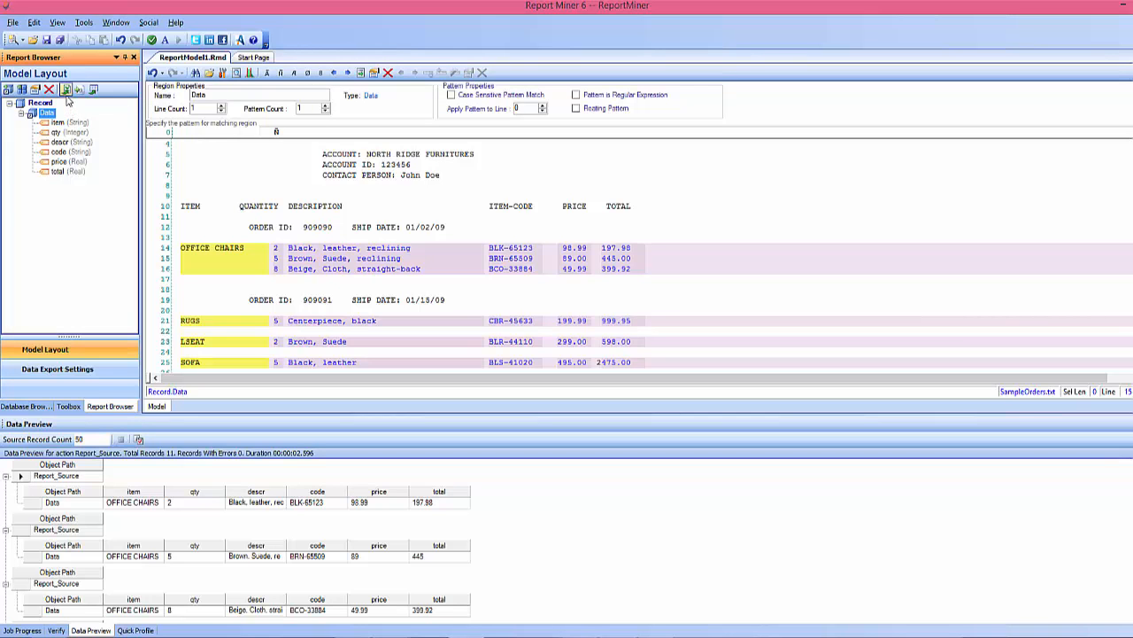
{"action": "mouse_move", "coordinate": [64, 89]}
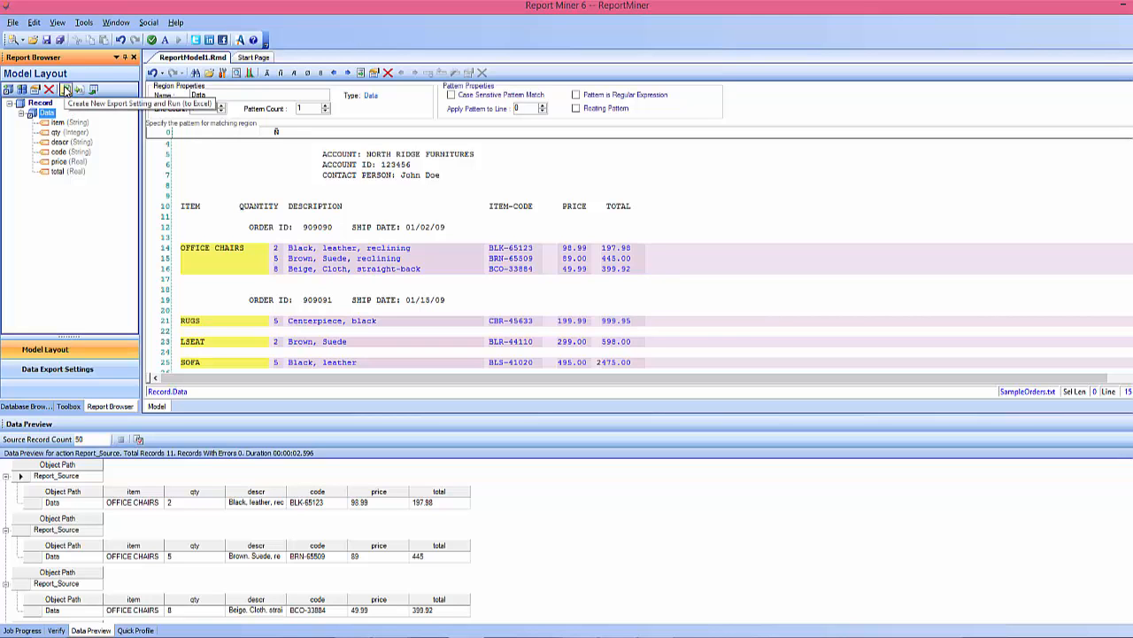
{"action": "mouse_move", "coordinate": [78, 89]}
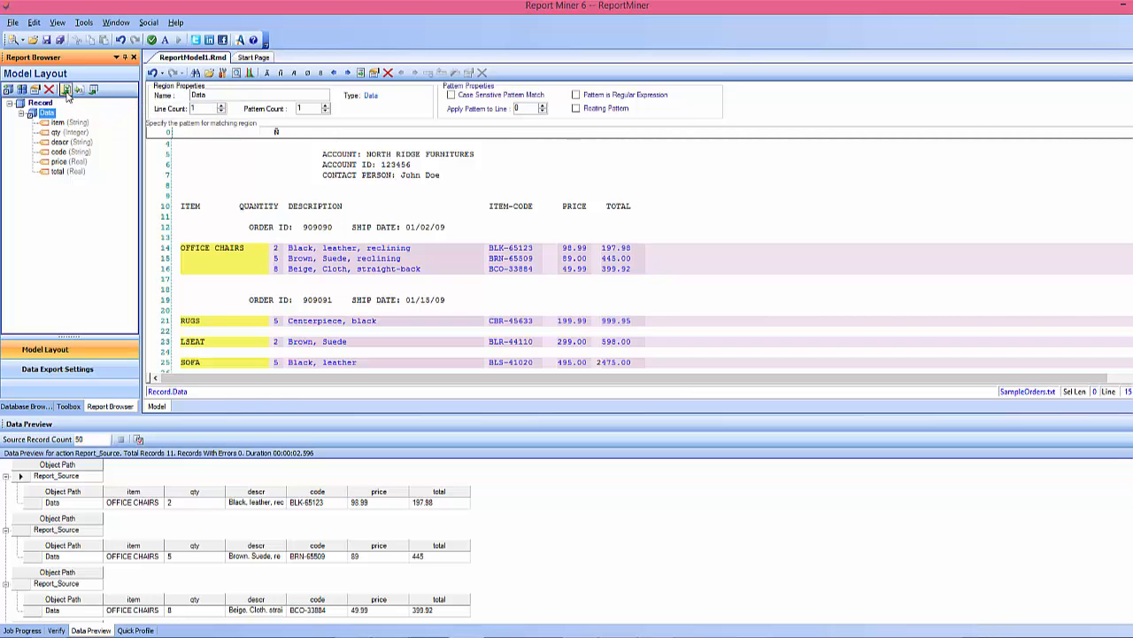
{"action": "left_click", "coordinate": [66, 90]}
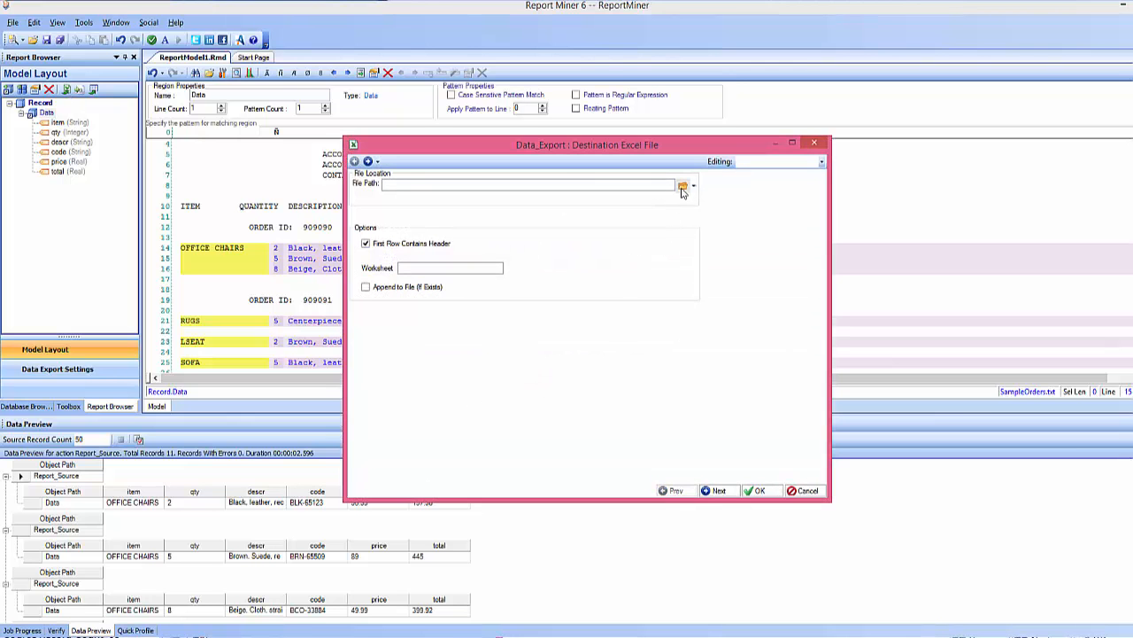
{"action": "left_click", "coordinate": [683, 185]}
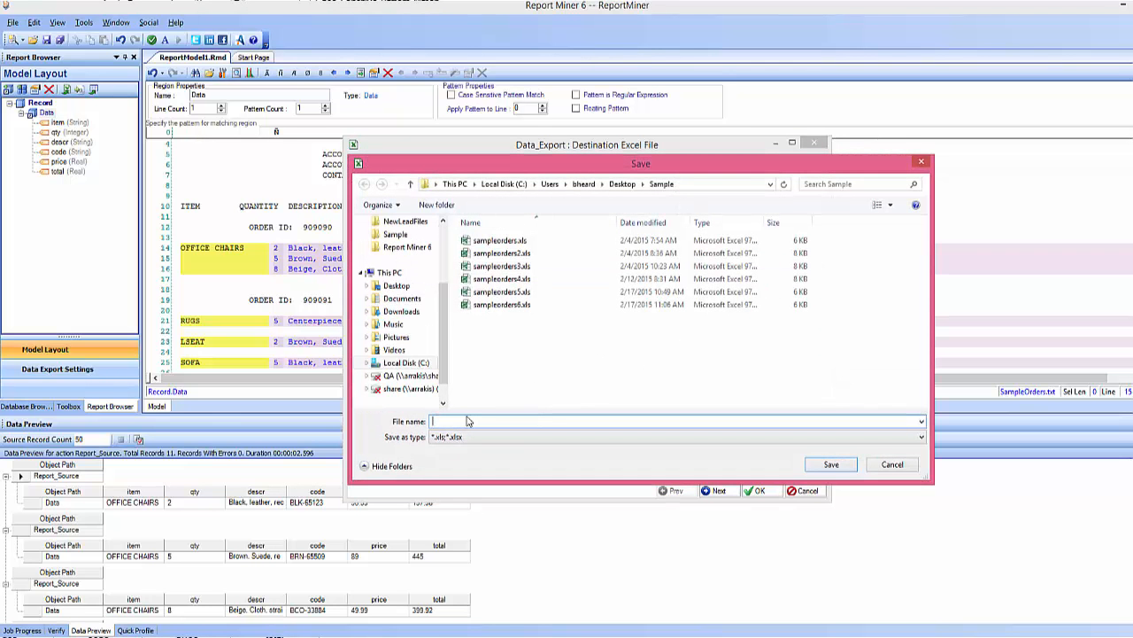
{"action": "type", "text": "sampleorders7"}
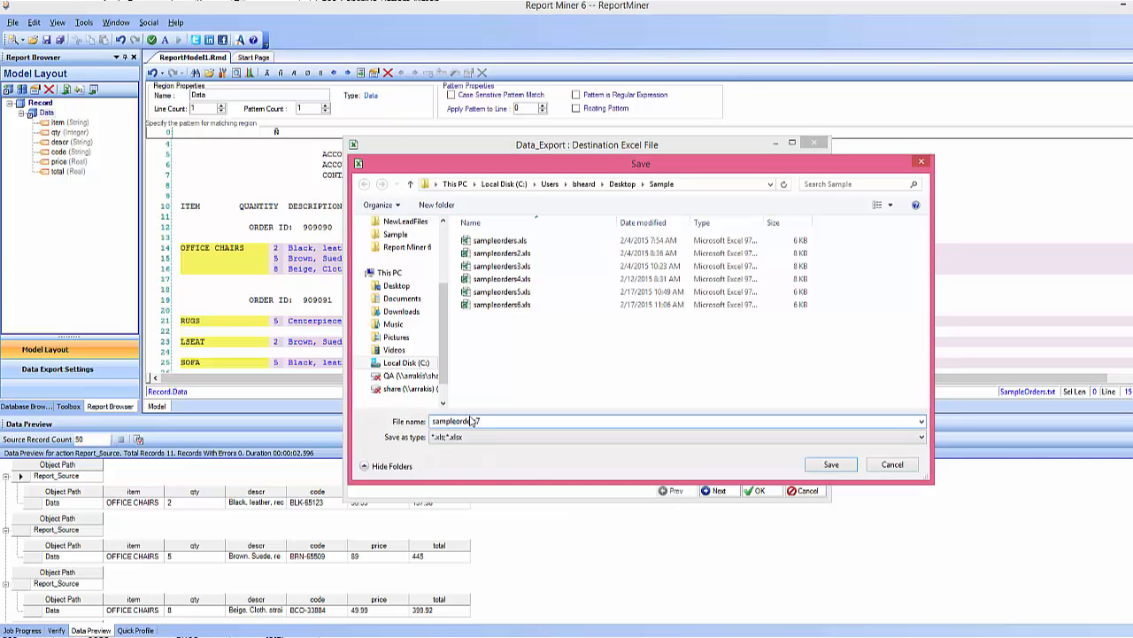
{"action": "left_click", "coordinate": [830, 464]}
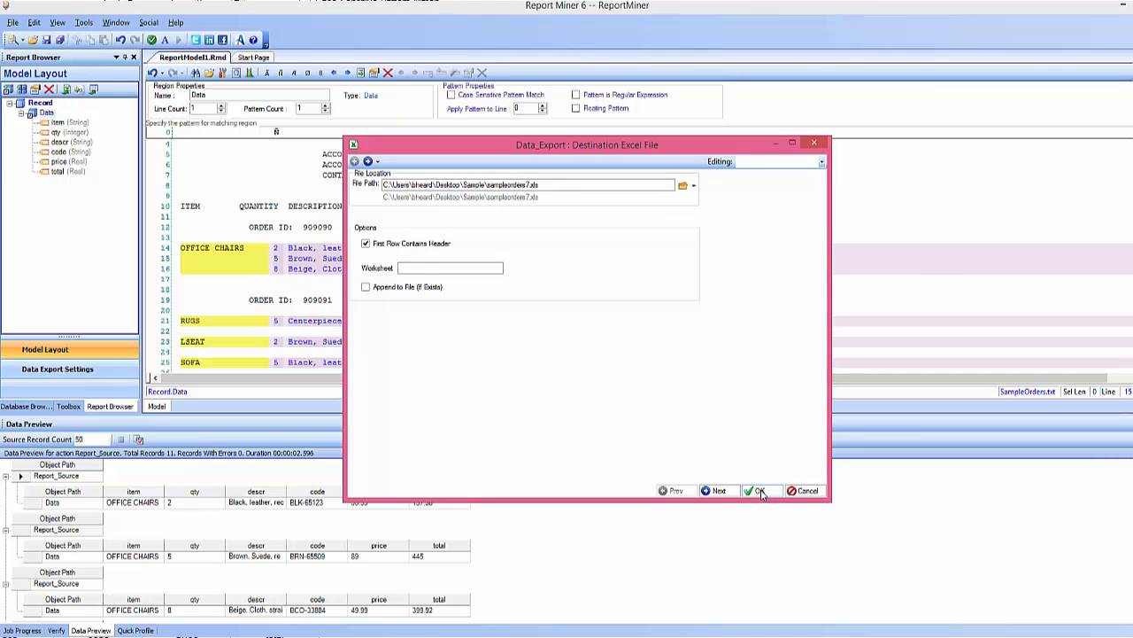
{"action": "left_click", "coordinate": [758, 490]}
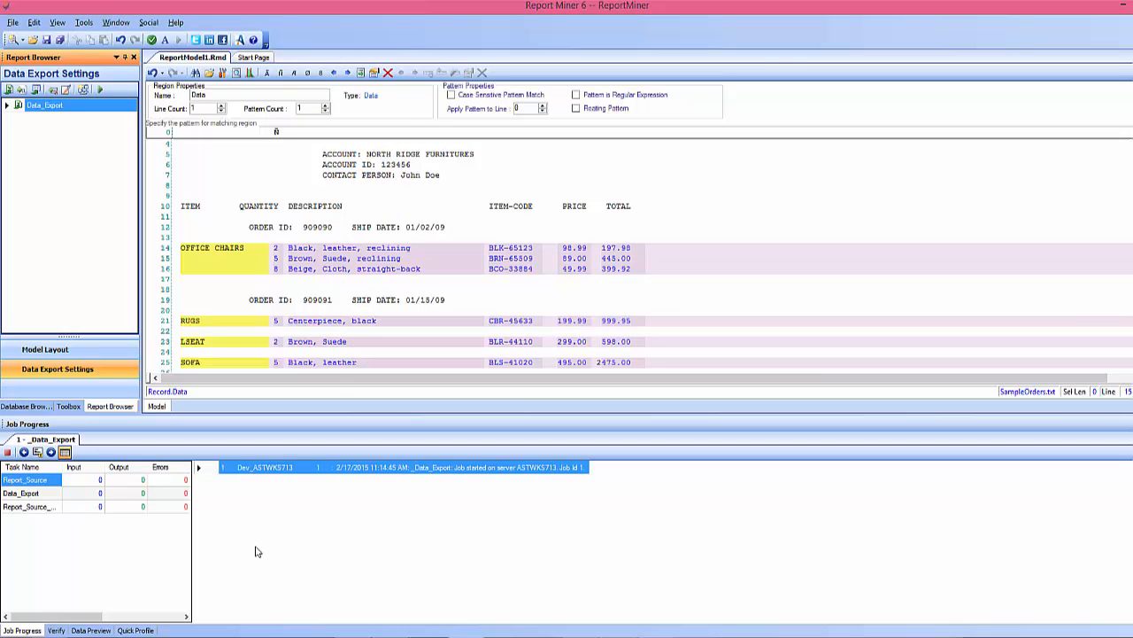
{"action": "mouse_move", "coordinate": [251, 552]}
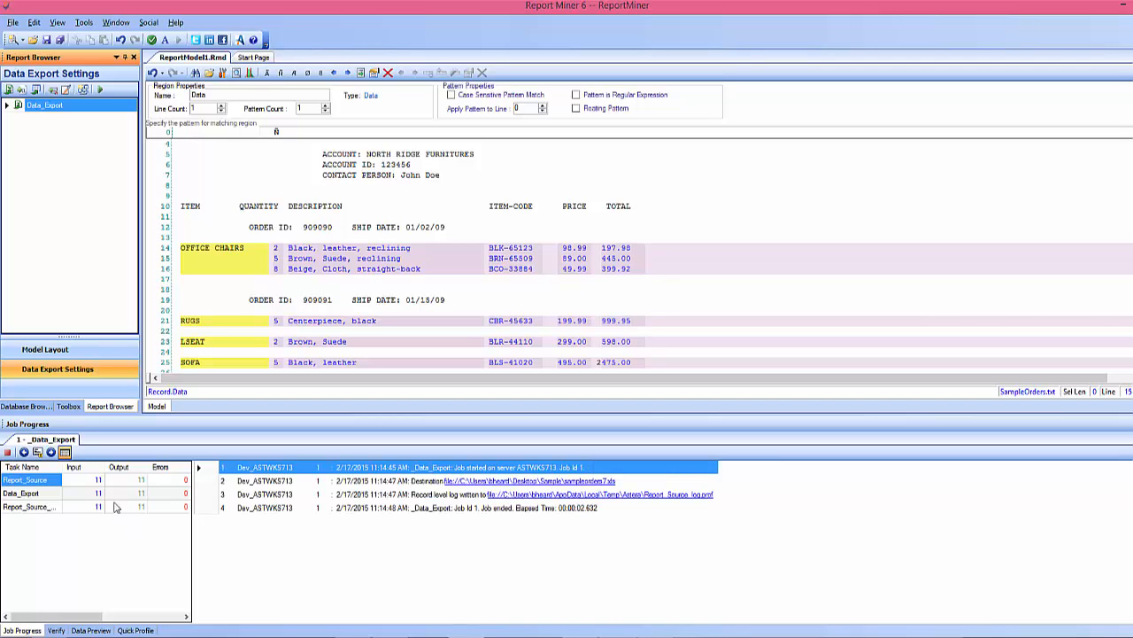
{"action": "mouse_move", "coordinate": [484, 495]}
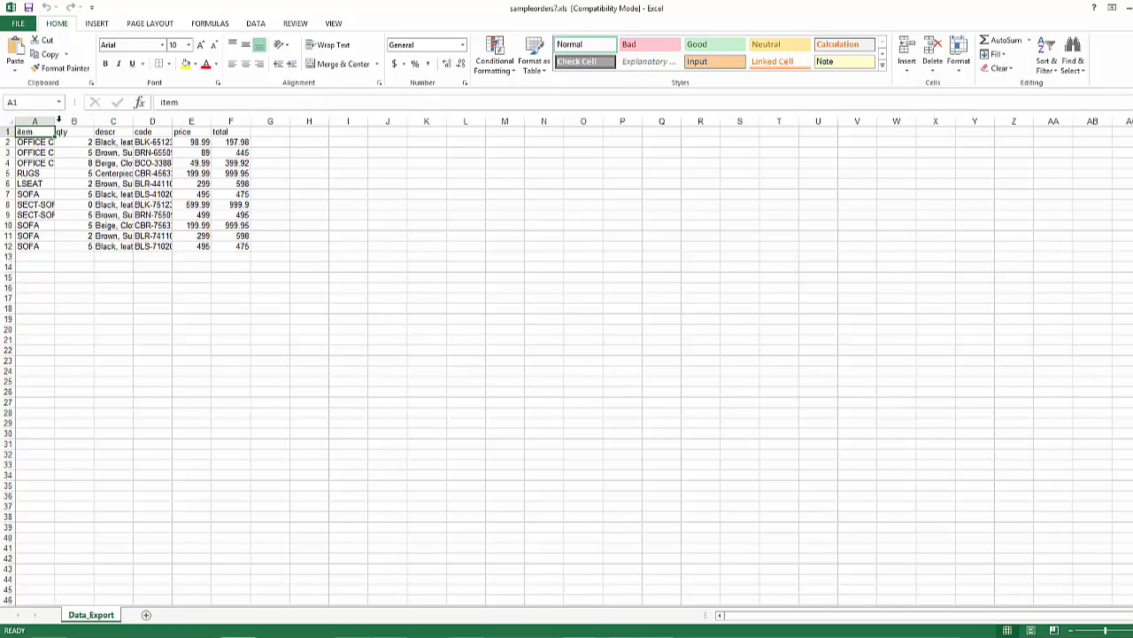
- Drag column A's border to widen the item column in sampleorders7.xls
{"action": "left_click_drag", "start_coordinate": [58, 120], "coordinate": [115, 121]}
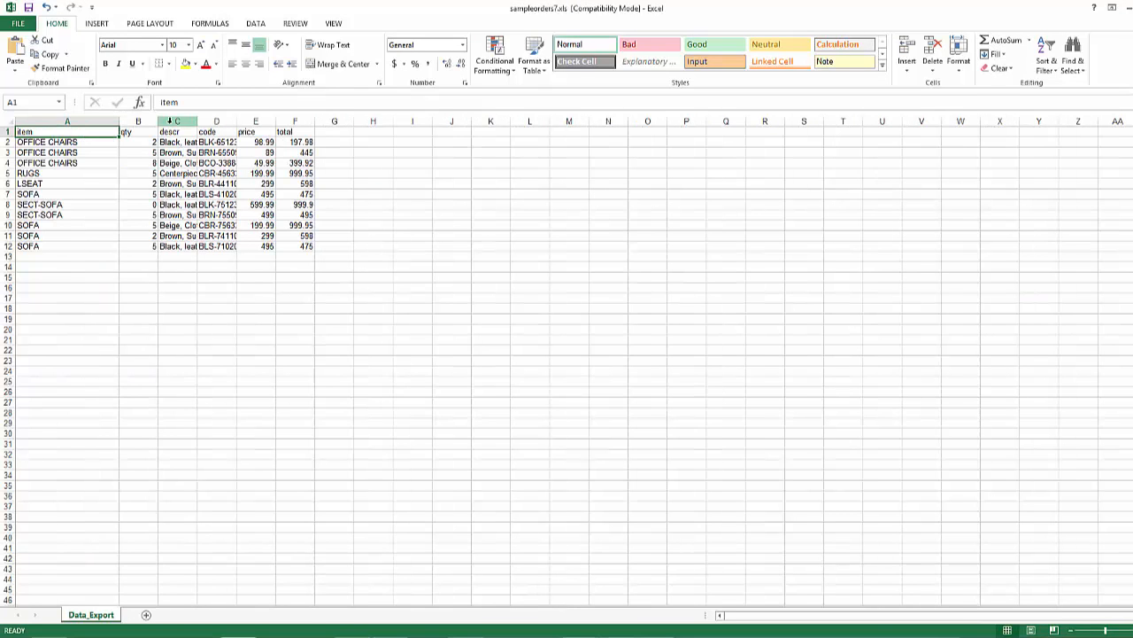